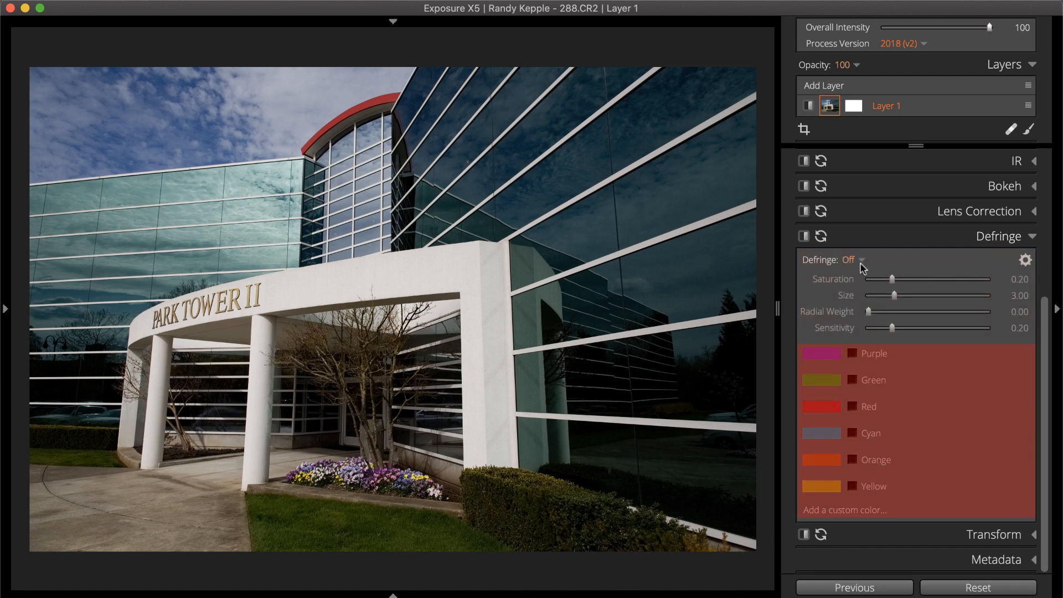
Switch Defringe from Off to On so all fringe colours are corrected.
click(852, 260)
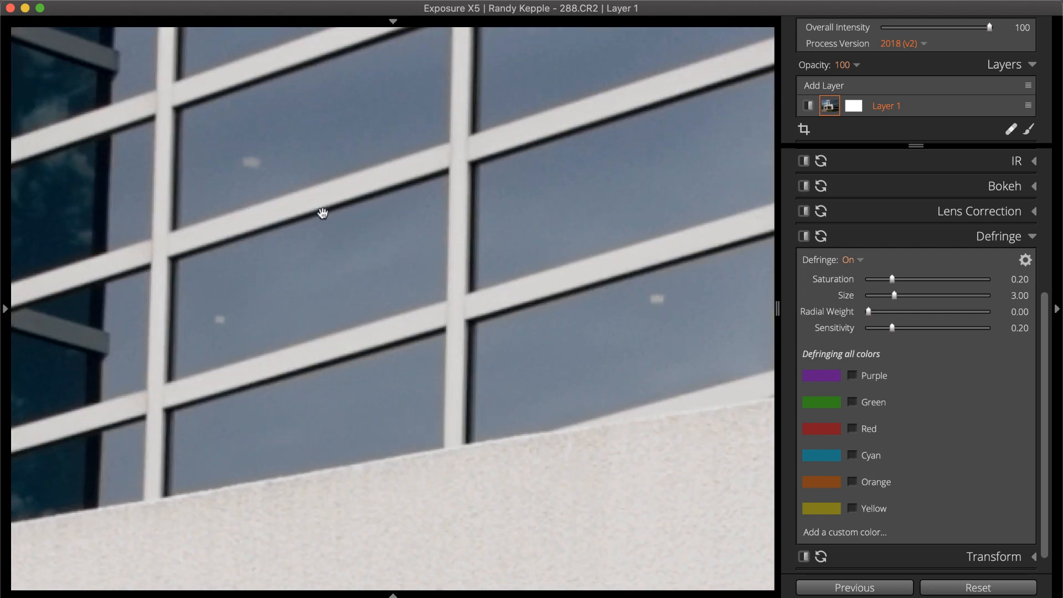
Pan to the red roof edge and compare it with defringing off and back on.
drag(322, 213, 489, 247)
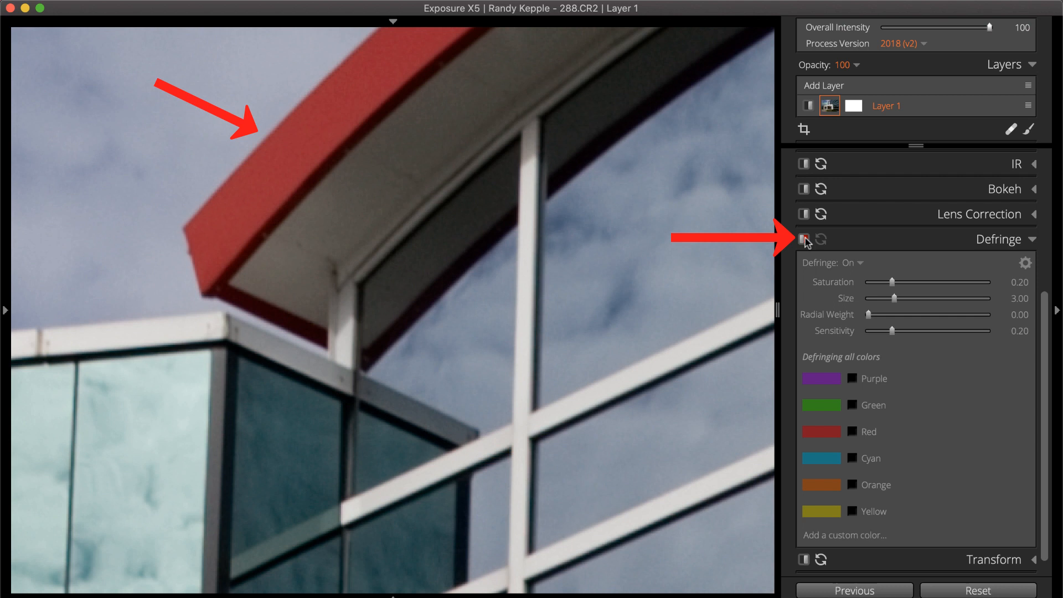
click(804, 239)
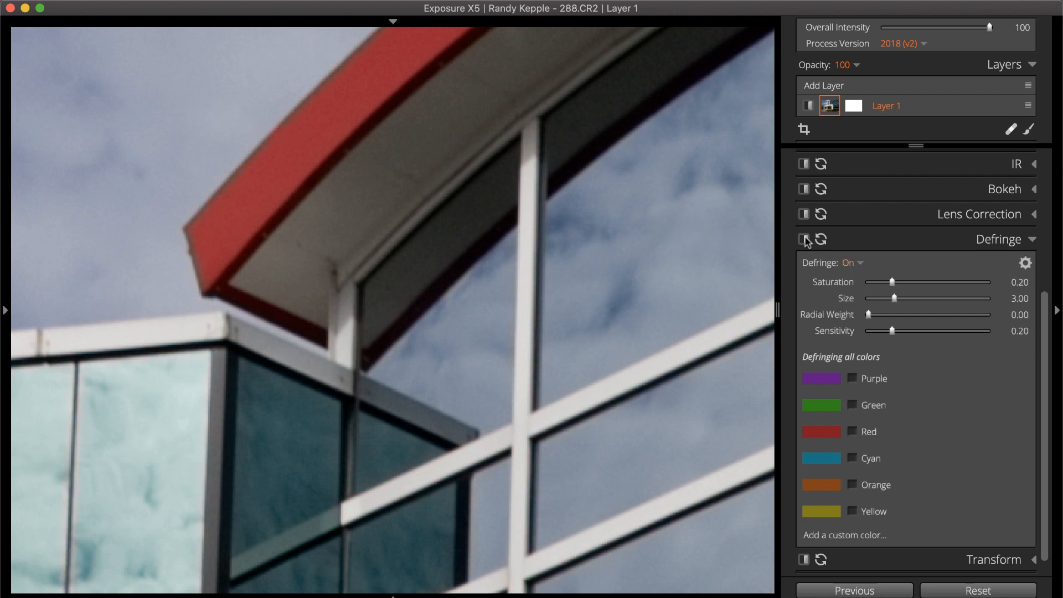
click(853, 378)
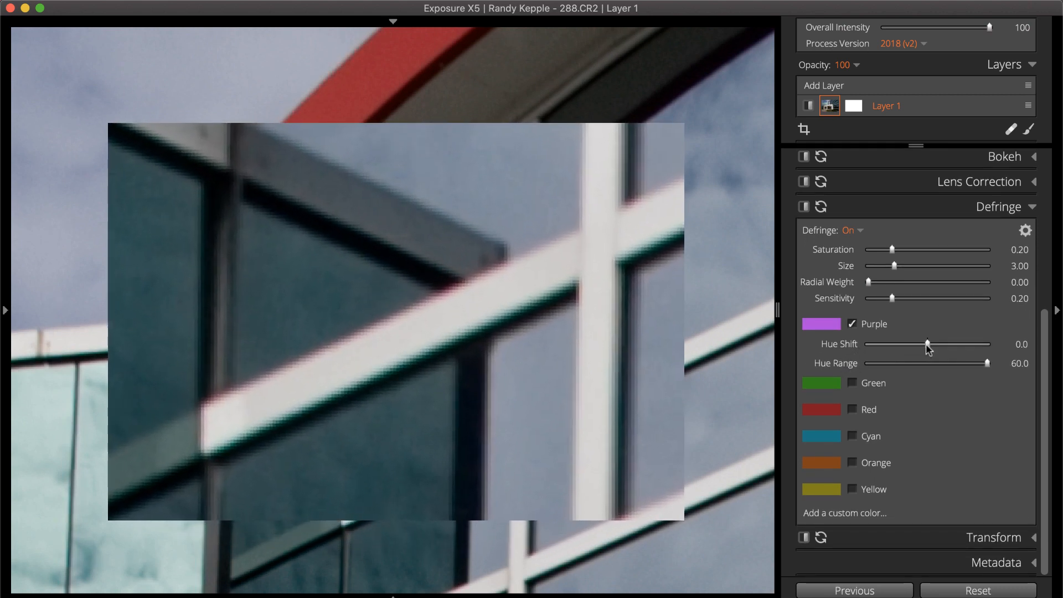
Set the Purple hue shift to 26.3 and its hue range to 15.4 then back up to 55.2.
drag(928, 344, 982, 343)
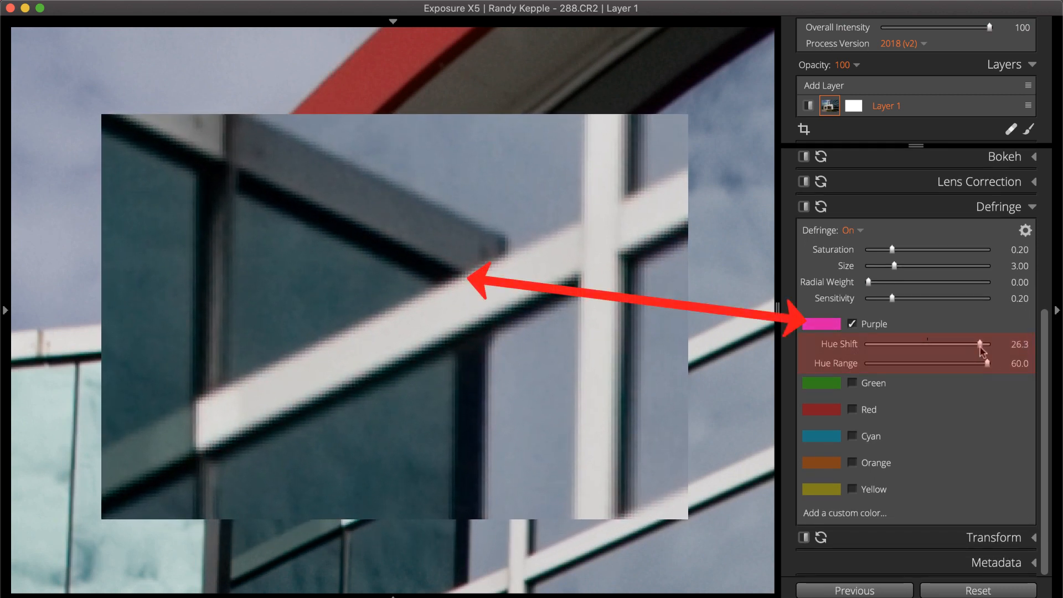
drag(986, 363, 896, 363)
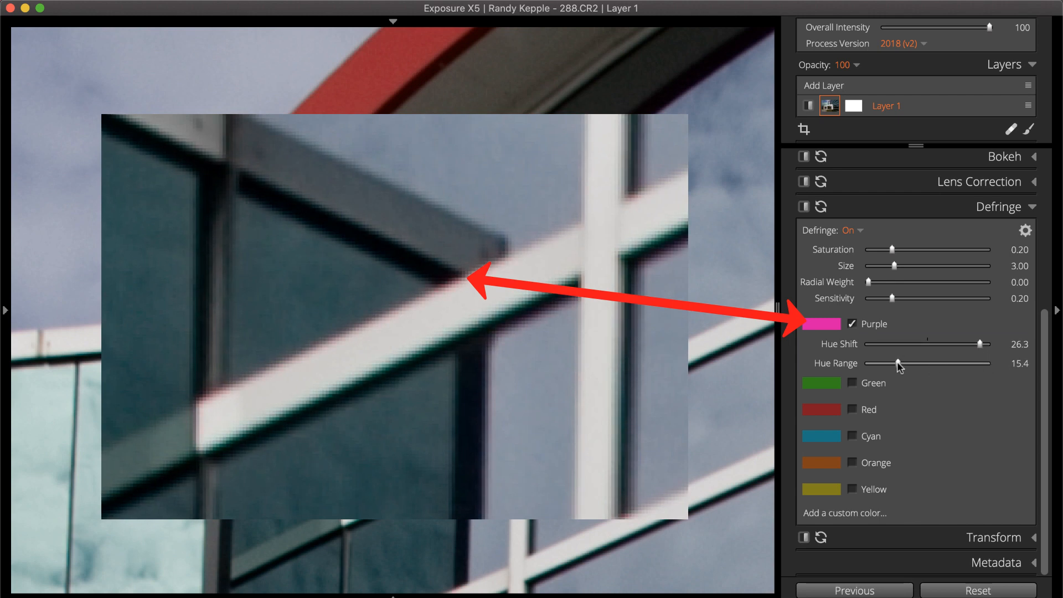
drag(899, 365, 978, 365)
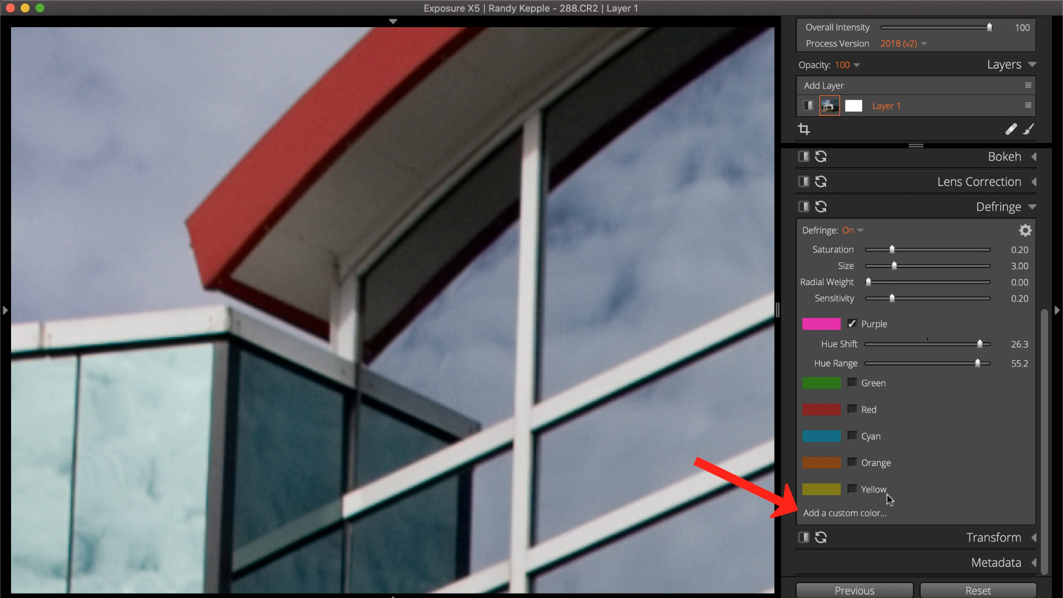
Add a custom defringe colour sampled with the eyedropper from the window-frame fringe.
click(844, 513)
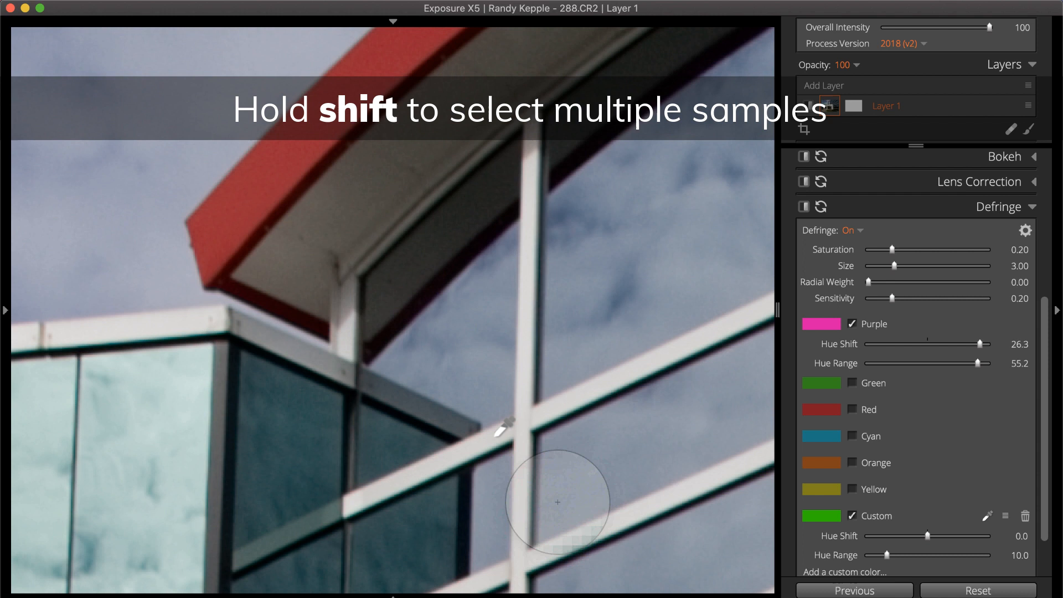
click(487, 412)
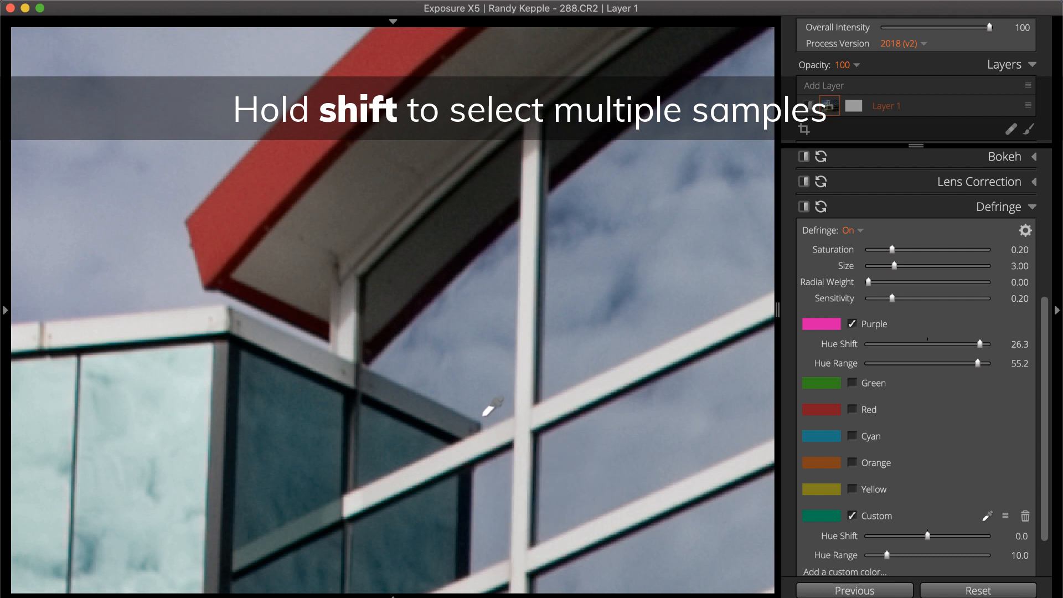
mouse_move(498, 441)
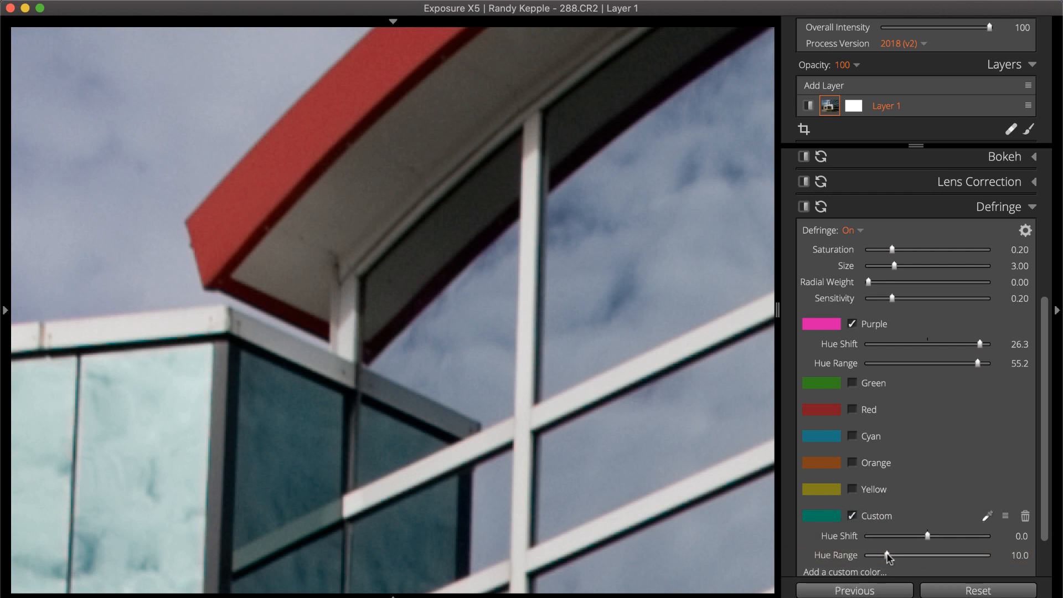
Widen the Custom hue range from 10.0 to 43.2 and bring up its hue presets list.
drag(890, 555, 934, 555)
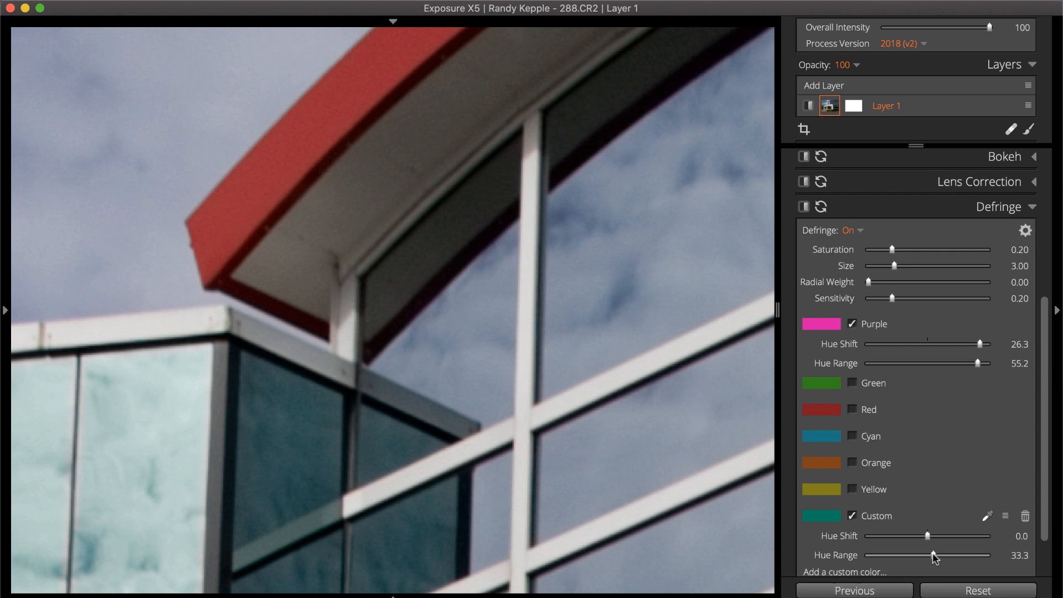
drag(933, 555, 953, 555)
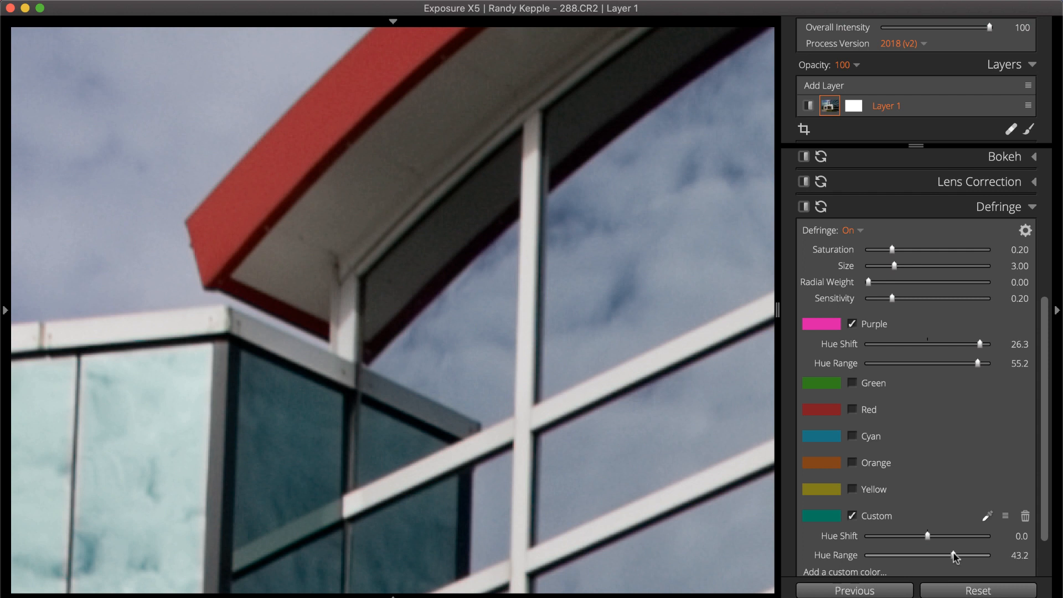
mouse_move(958, 555)
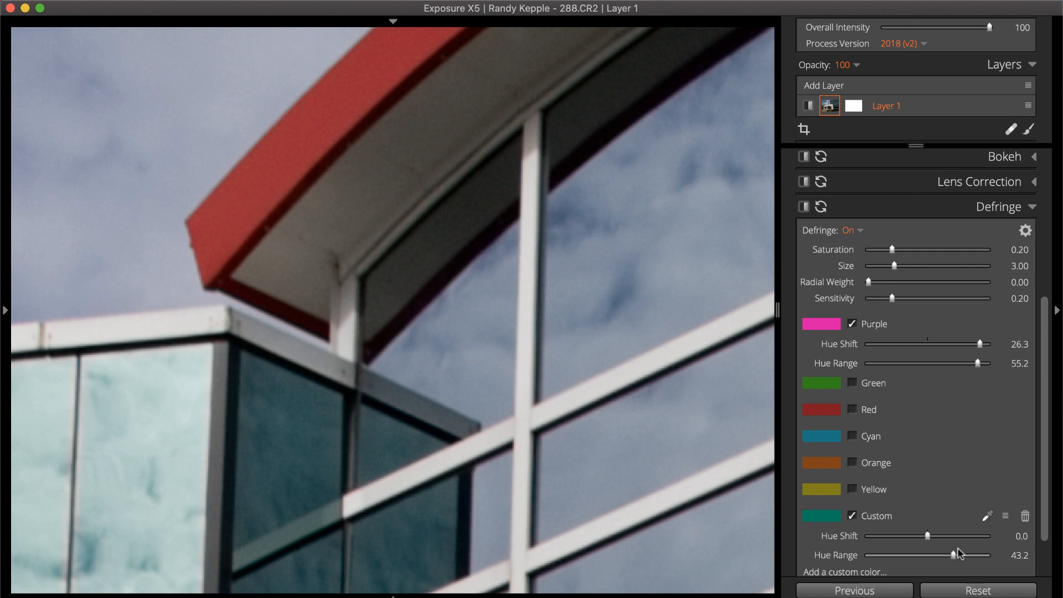
click(1007, 516)
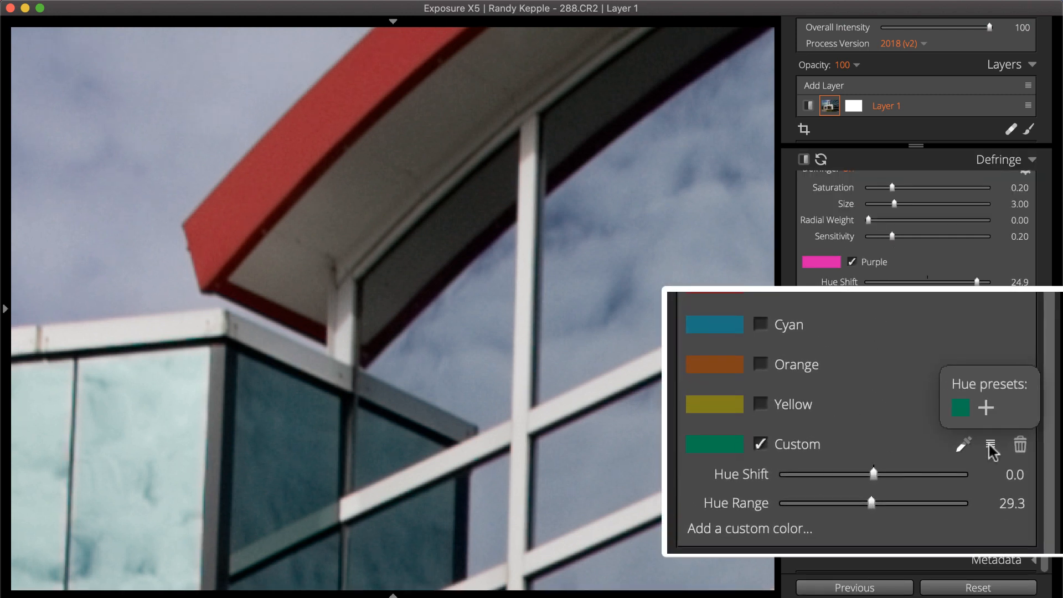
Save the custom hue as a preset with +, then remove the new swatch again.
click(990, 444)
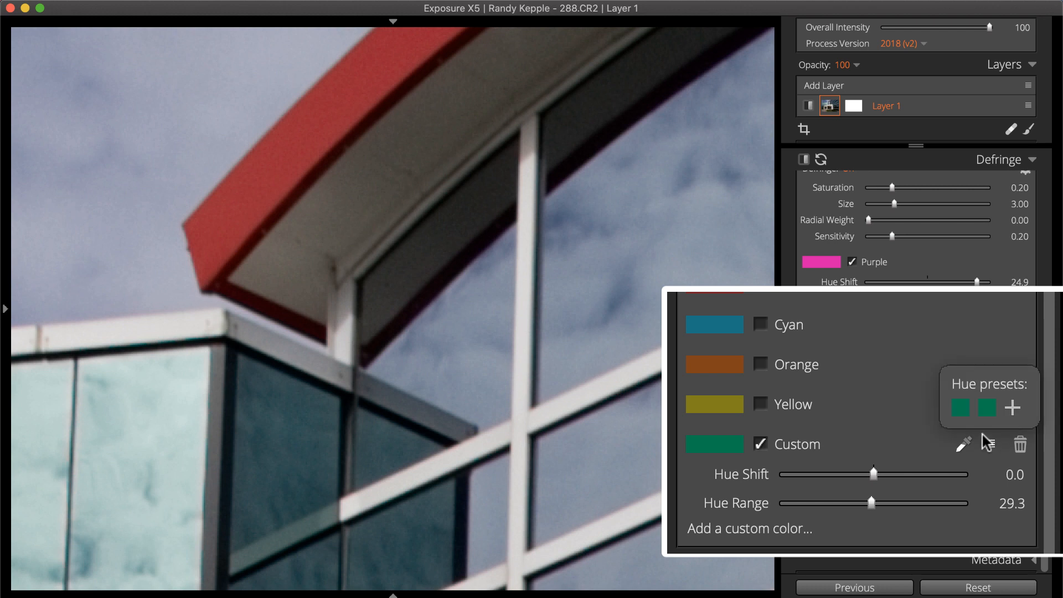
mouse_move(987, 406)
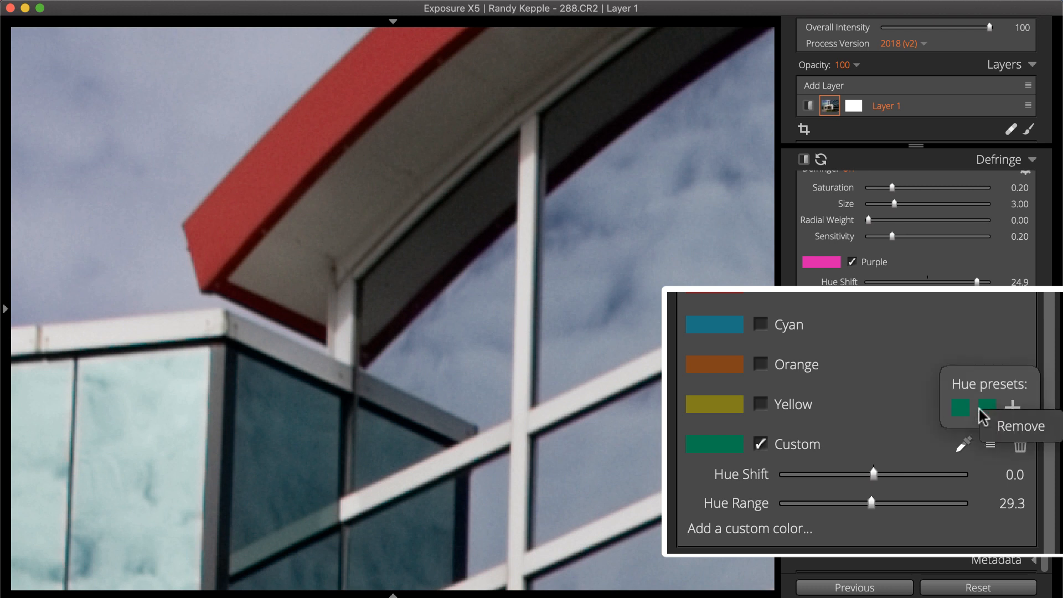
click(1020, 425)
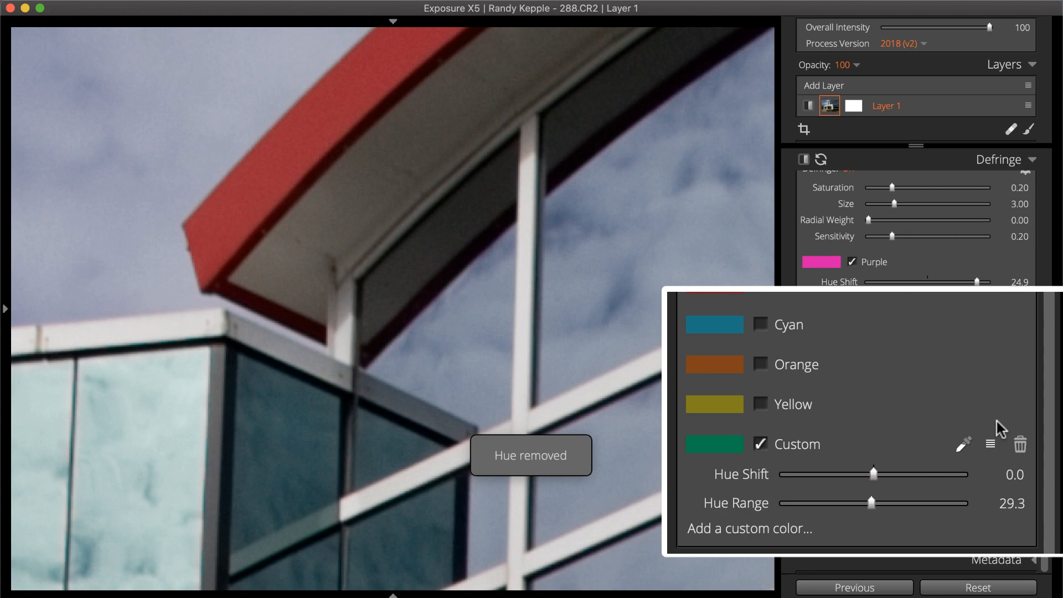